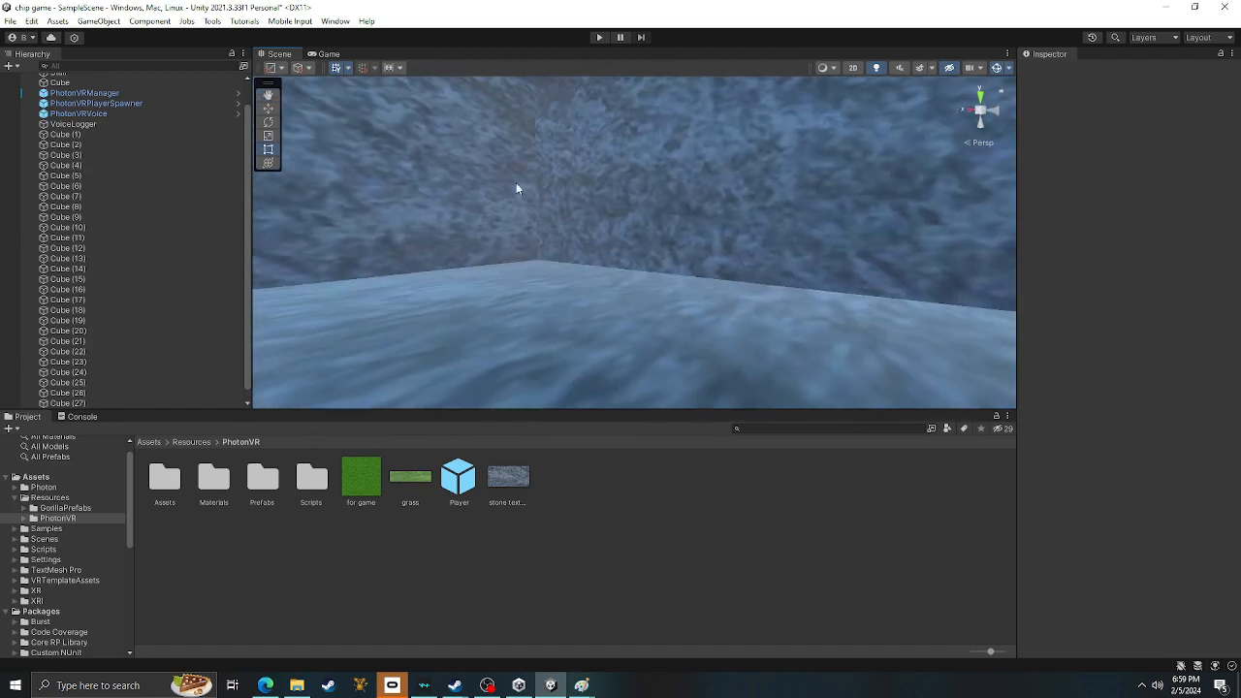
- Turn the Scene view to look down the stone corridor toward the sky opening and Player
left_click_drag(516, 189, 621, 374)
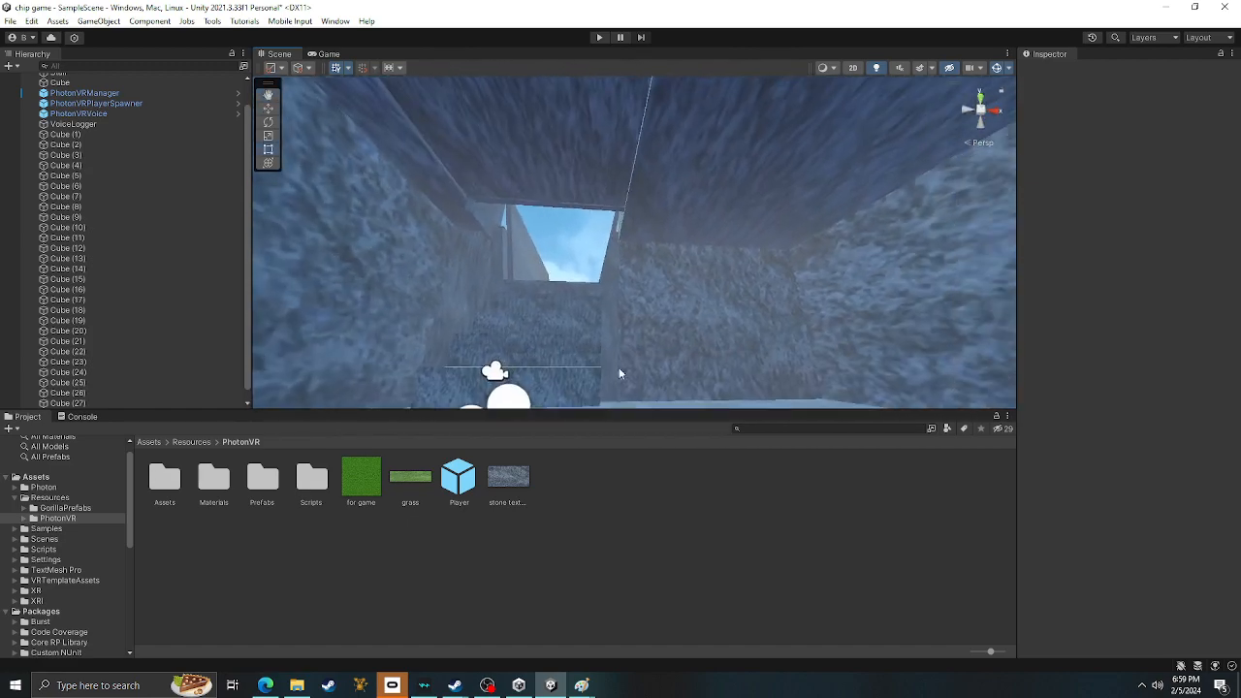